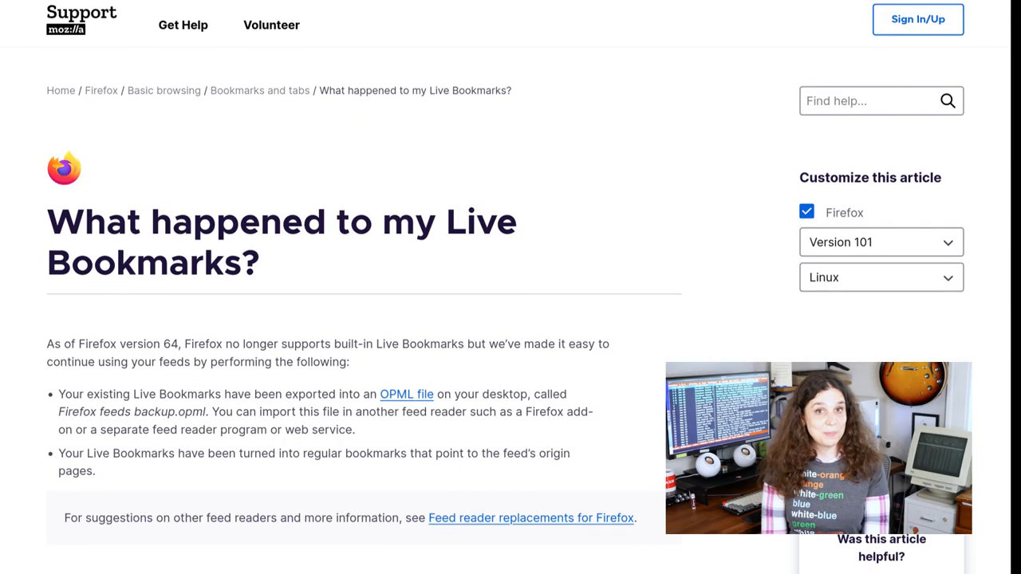
- Scroll down the Awesome RSS add-on page on addons.mozilla.org
scroll("down", 3)
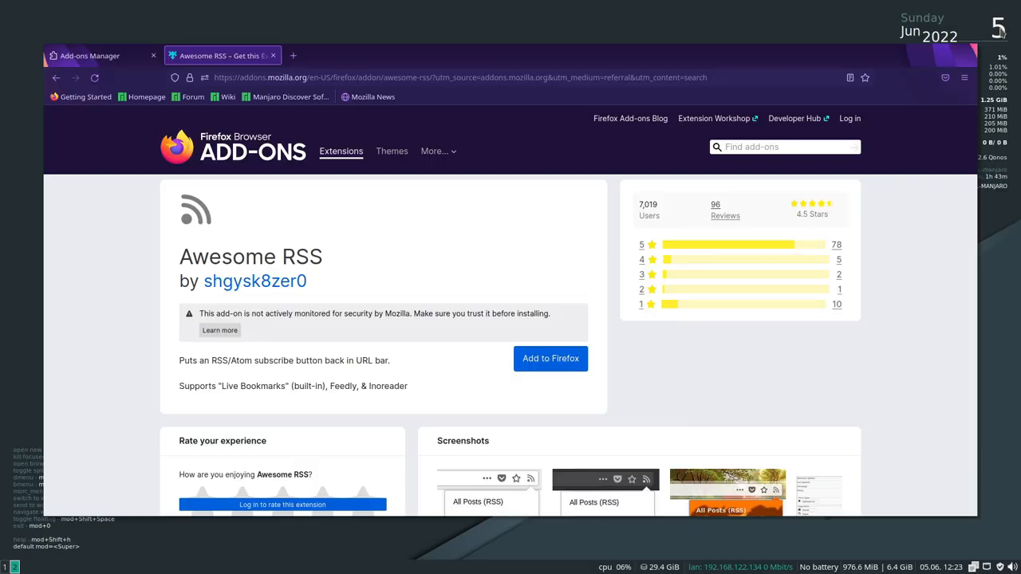
mouse_move(853, 329)
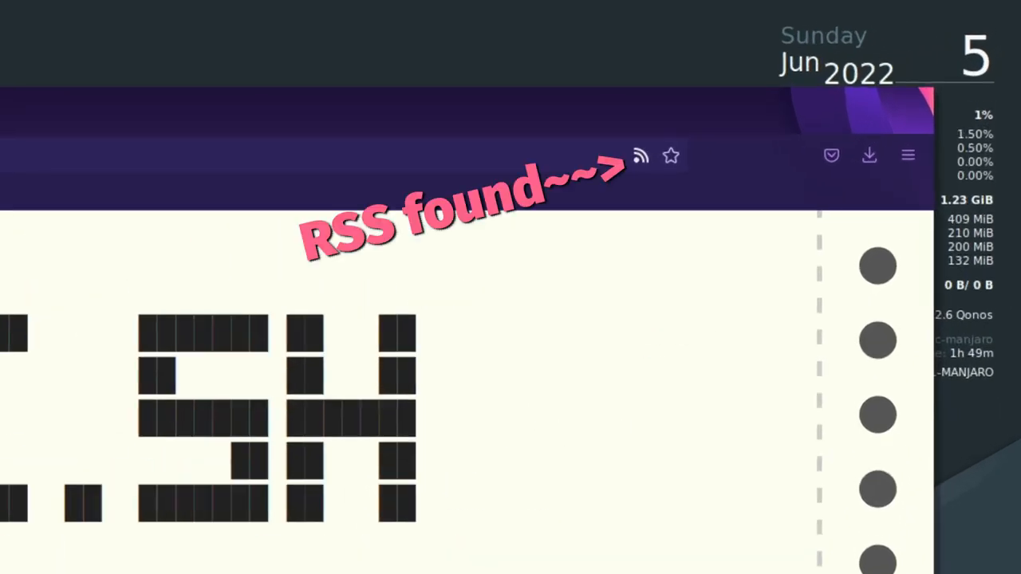
mouse_move(666, 179)
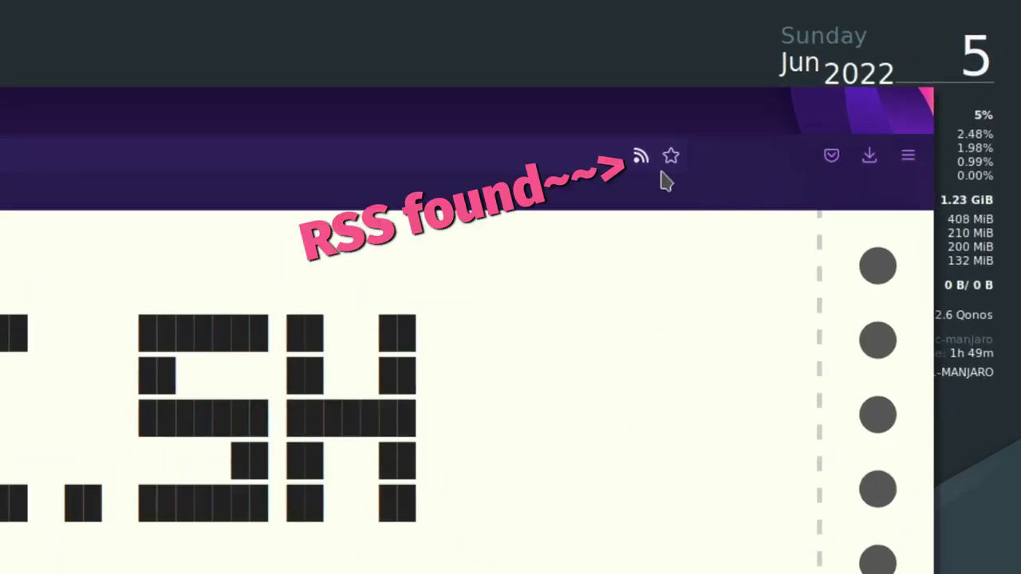
left_click(642, 155)
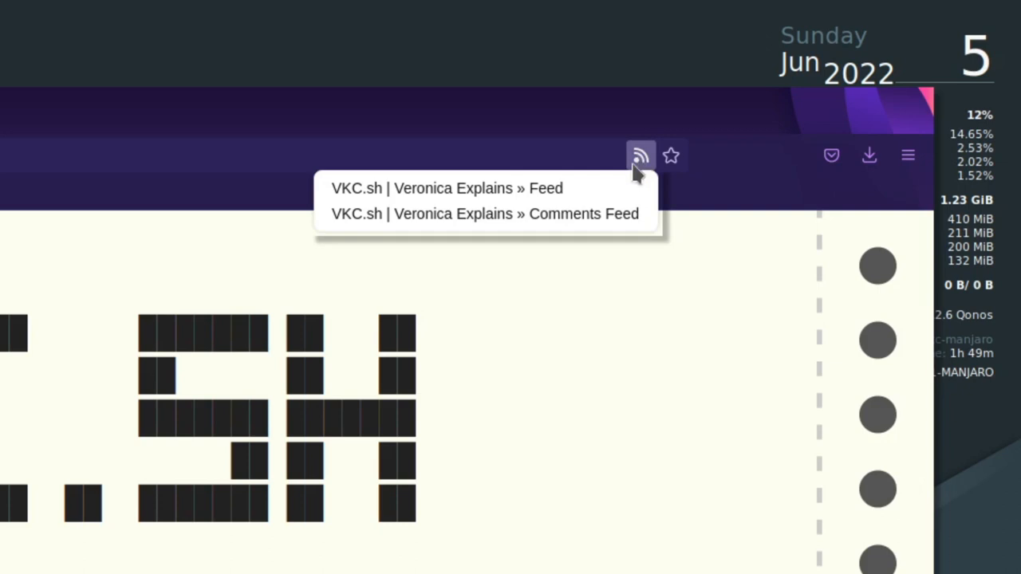
mouse_move(511, 196)
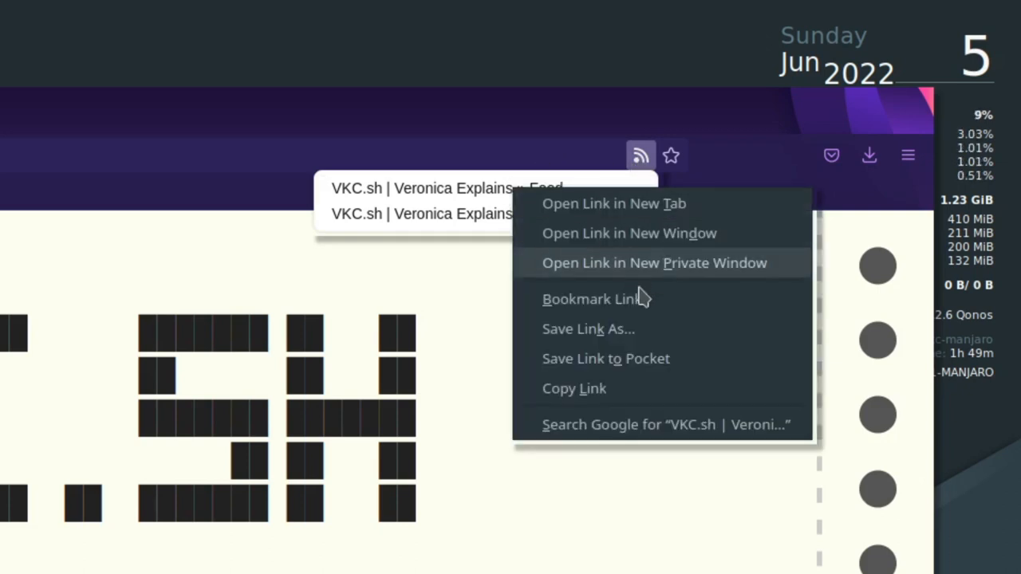
left_click(613, 204)
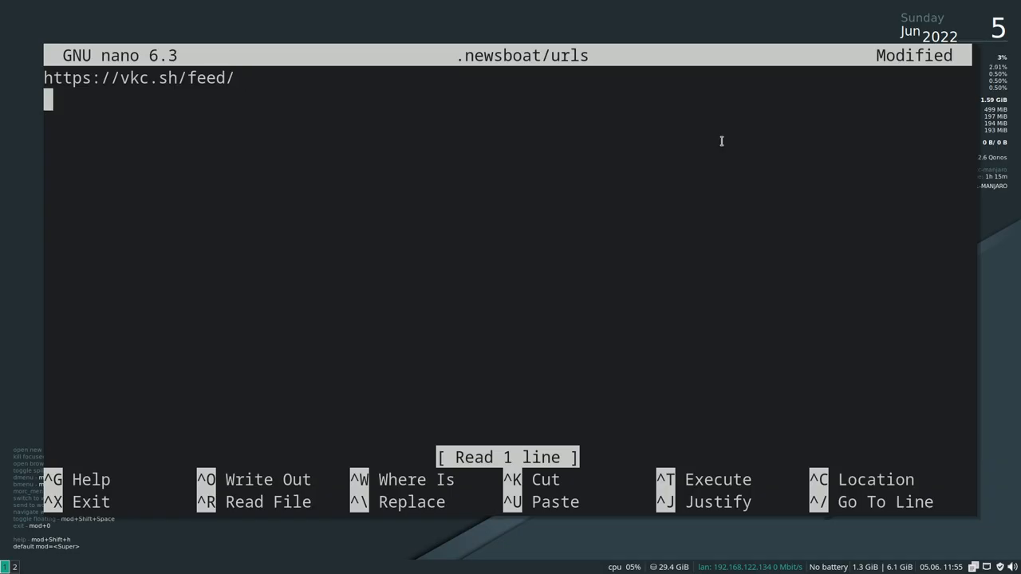
type("https://racketmn.com/feed/")
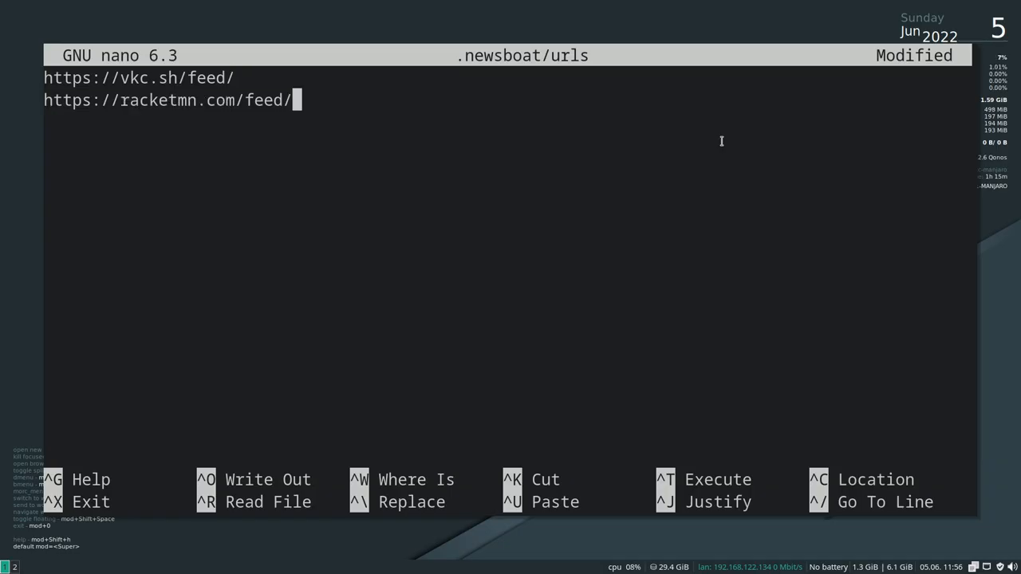